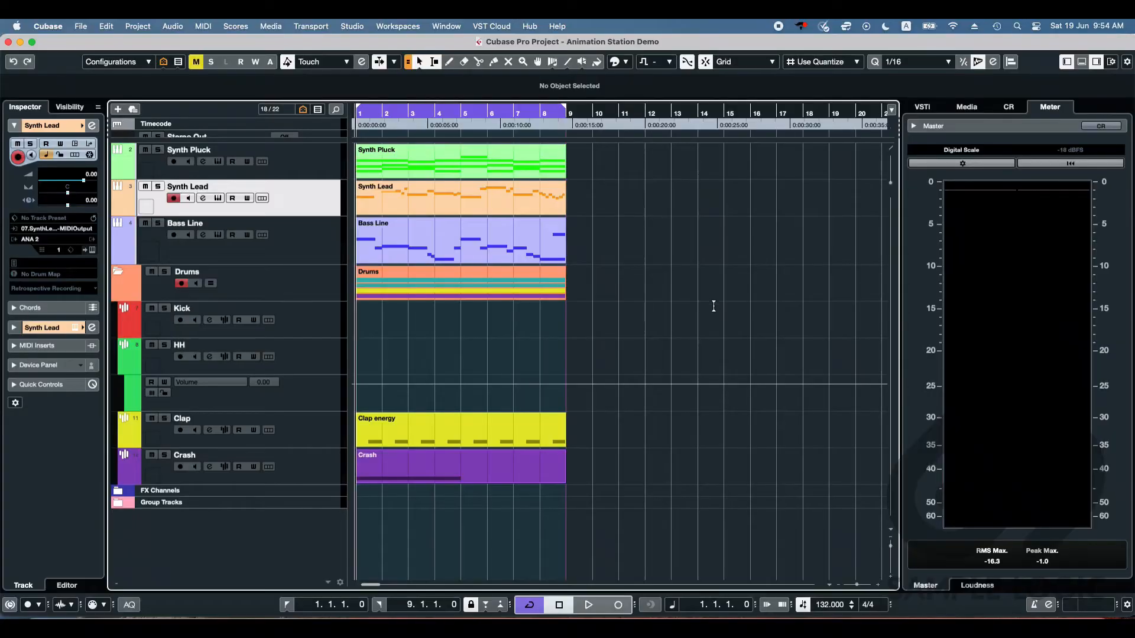
Step: Audition the existing arrangement by starting and stopping playback
left_click(460, 161)
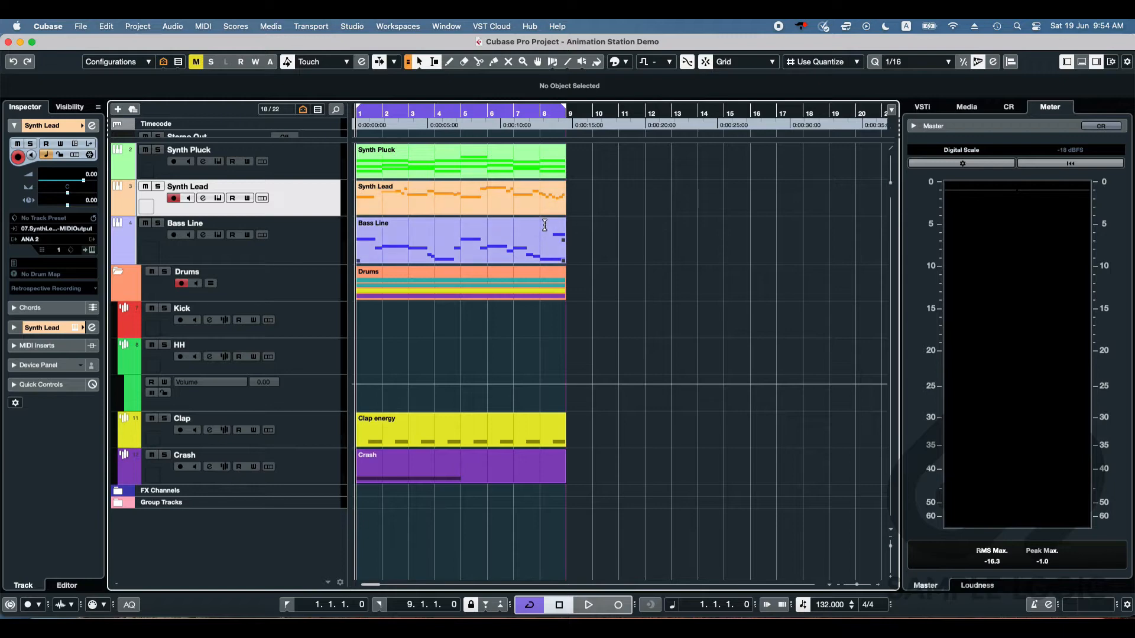
left_click(587, 604)
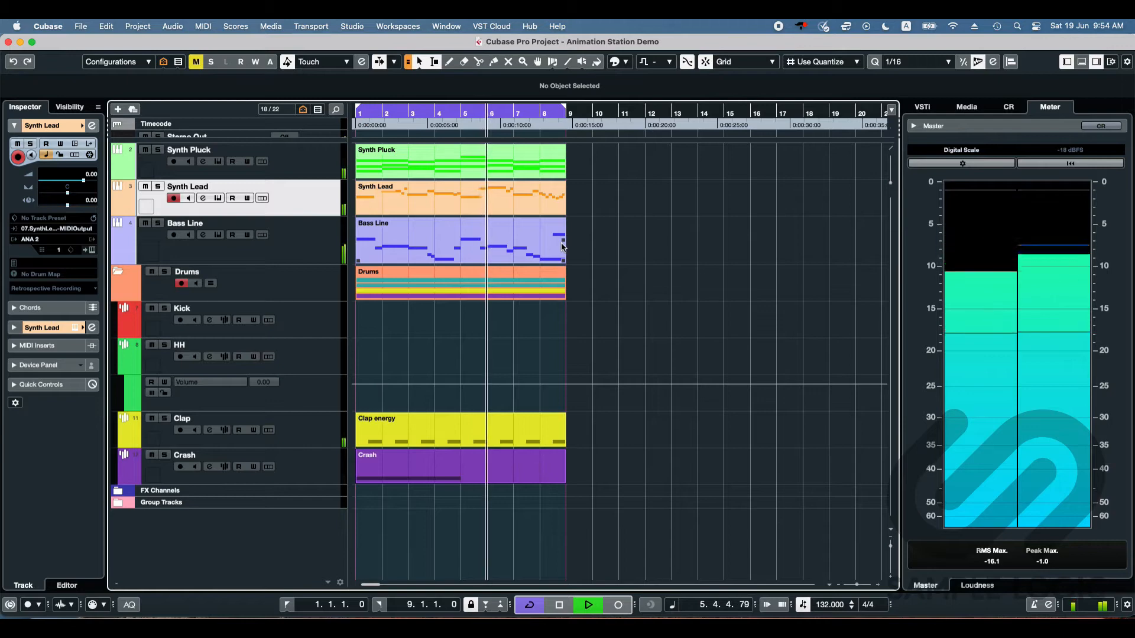
left_click(587, 604)
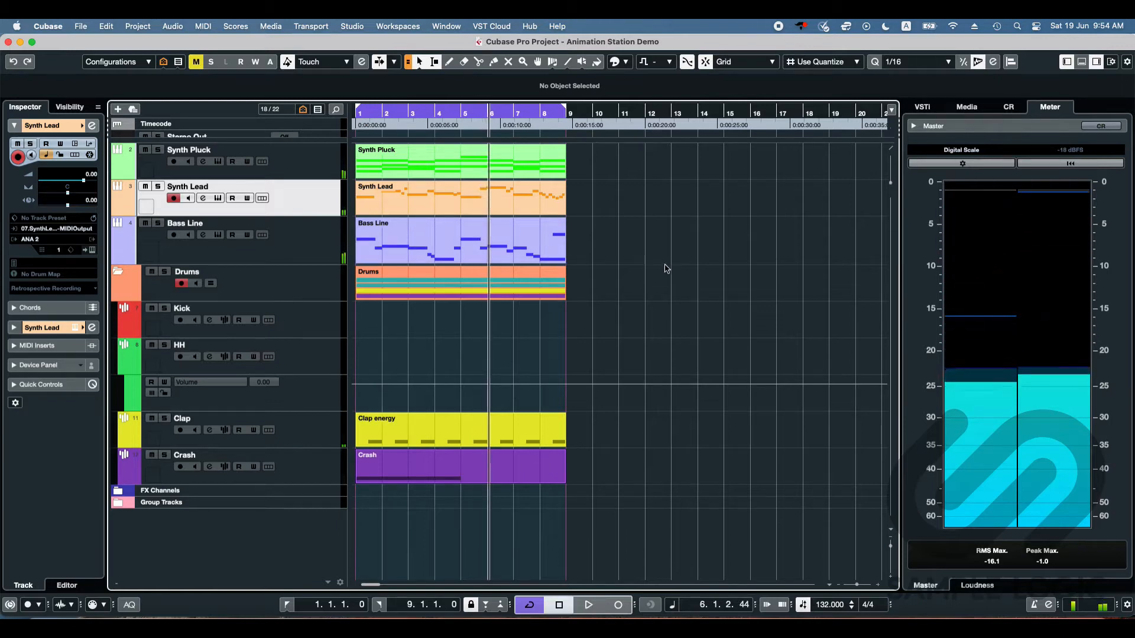
mouse_move(737, 308)
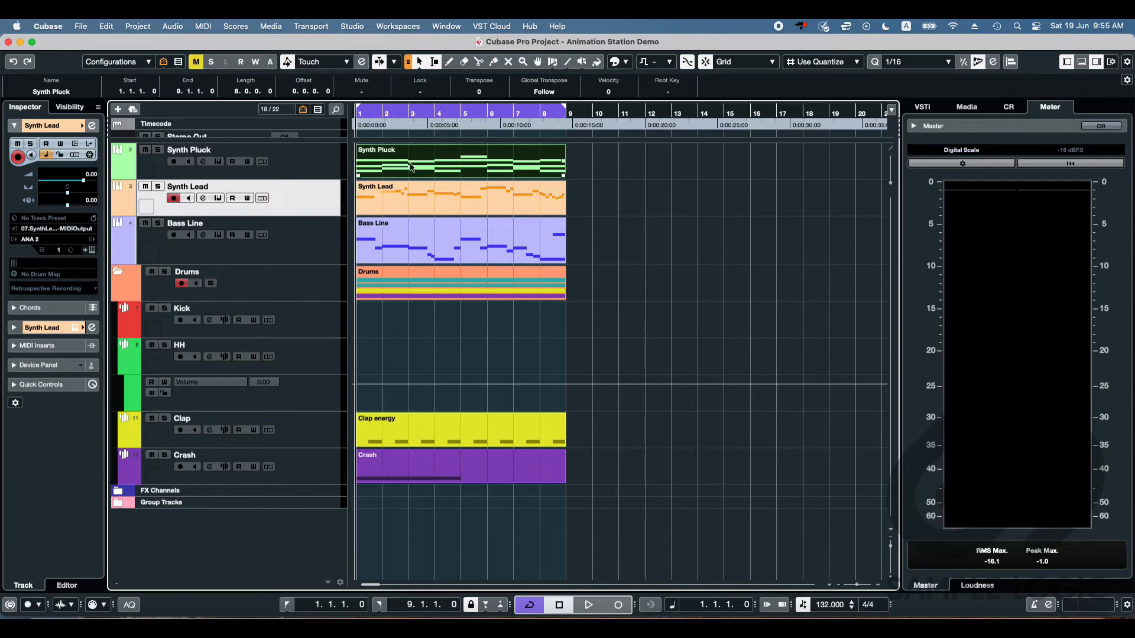
Step: Add an Animation Station instrument track and confirm it, leaving its arpeggiator window open
double_click(459, 161)
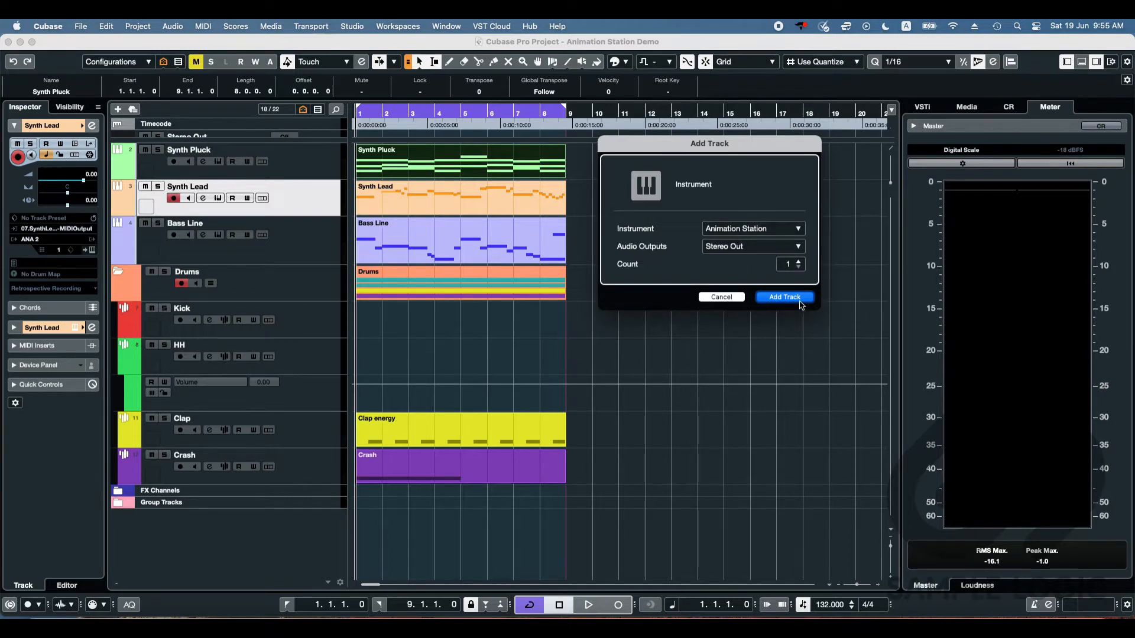
left_click(783, 297)
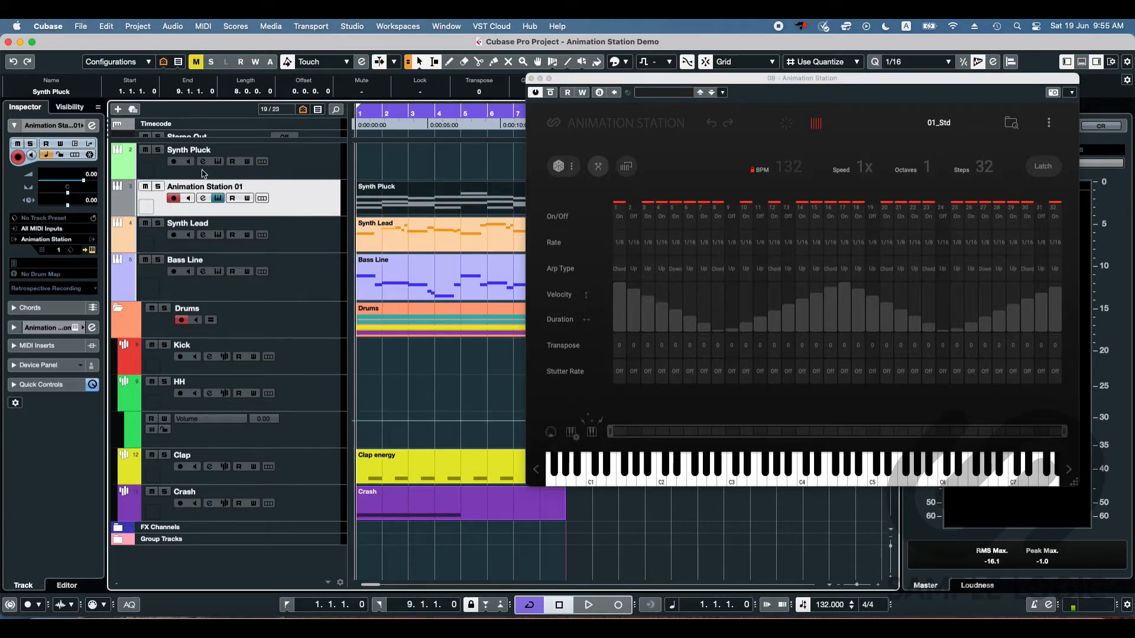
Step: Route the Synth Pluck track's MIDI input from Animation Station's MIDI output
left_click(189, 150)
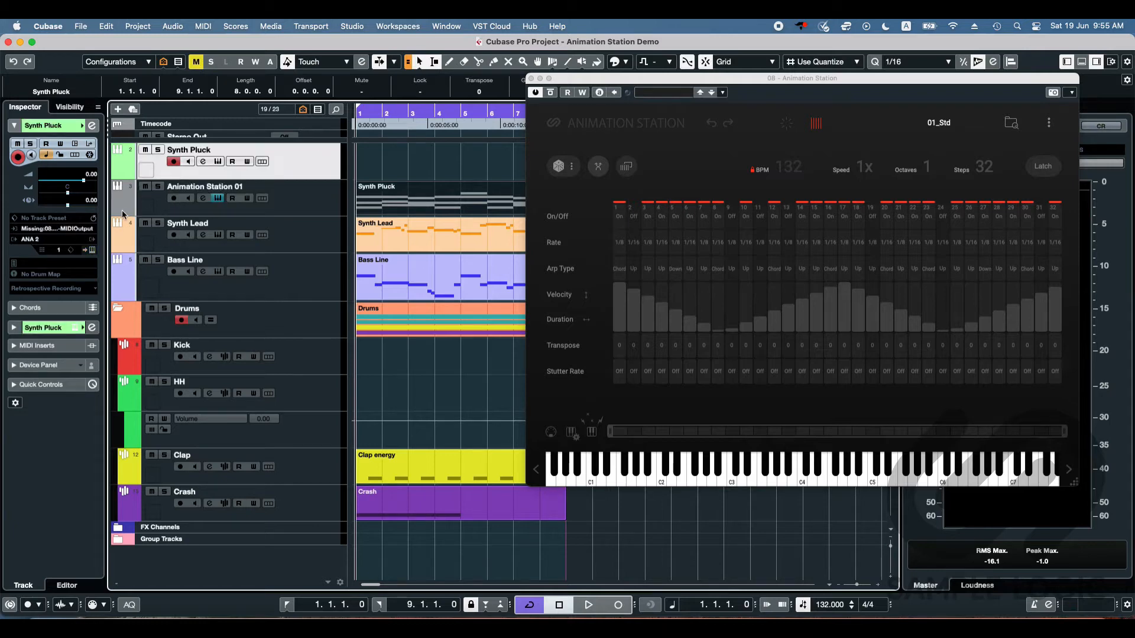
left_click(52, 228)
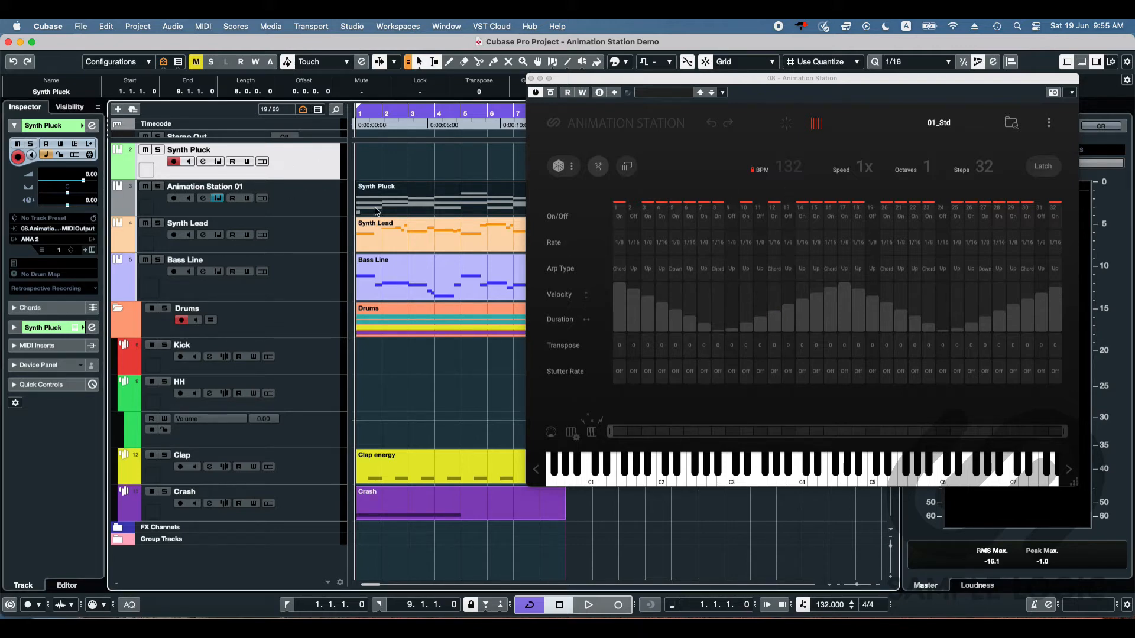
Step: Audition the arpeggiated pluck, then bring up the Animation Station preset browser
left_click(588, 604)
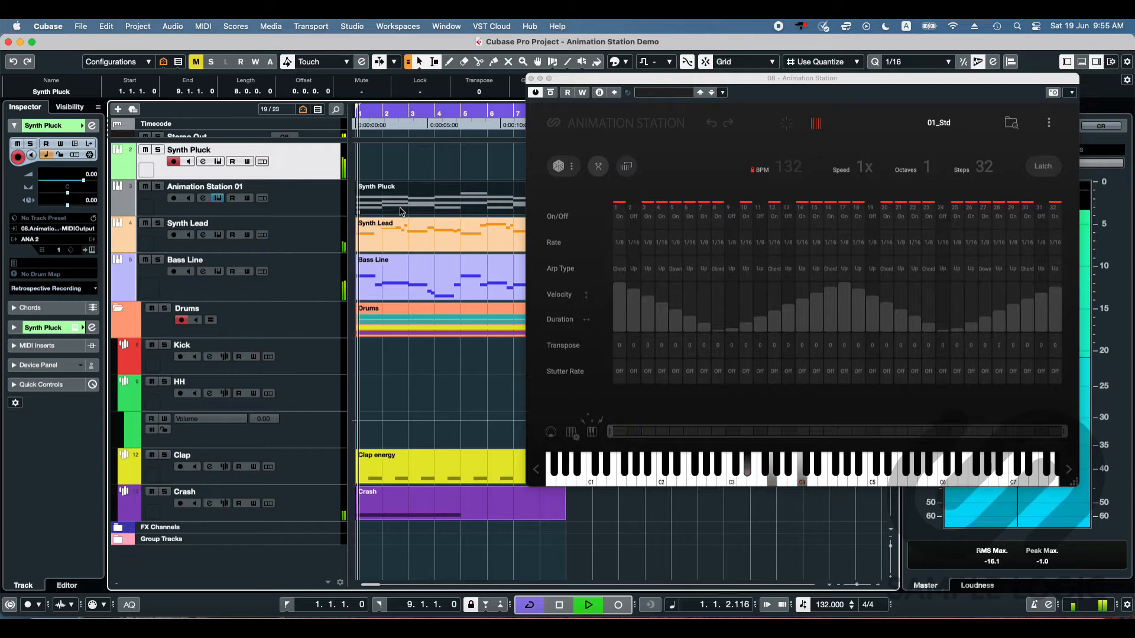
left_click(588, 604)
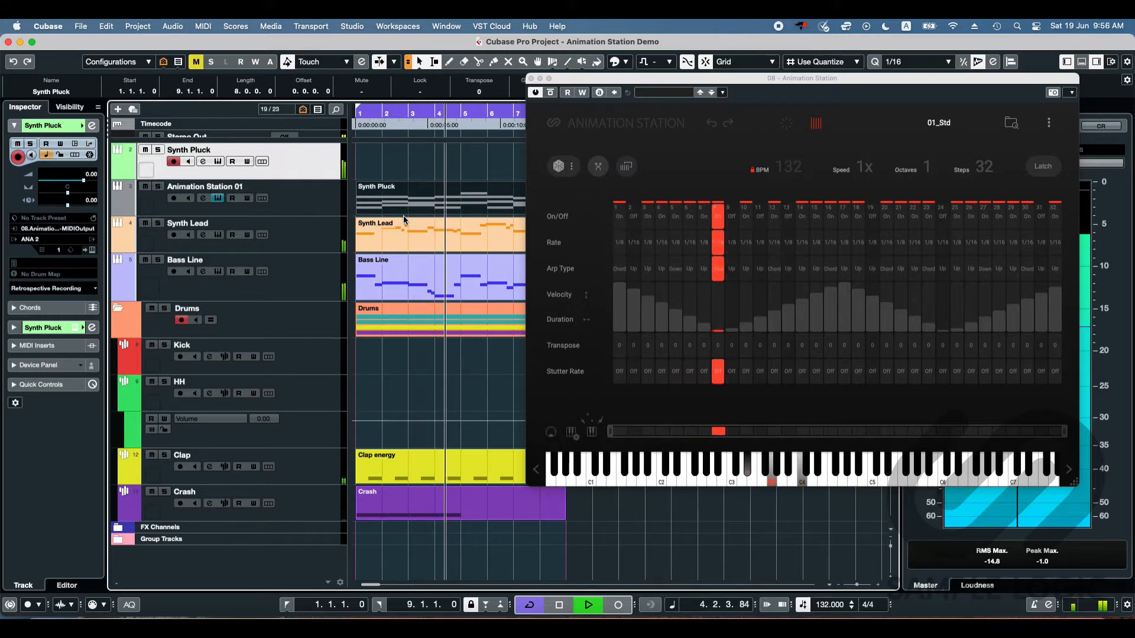
left_click(558, 604)
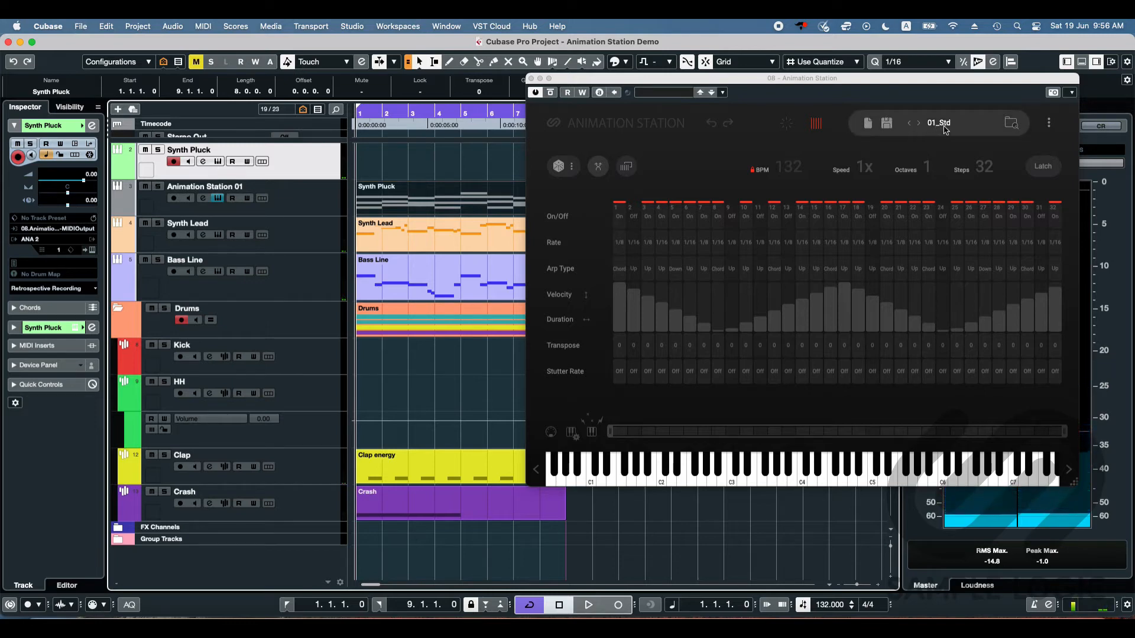
left_click(937, 122)
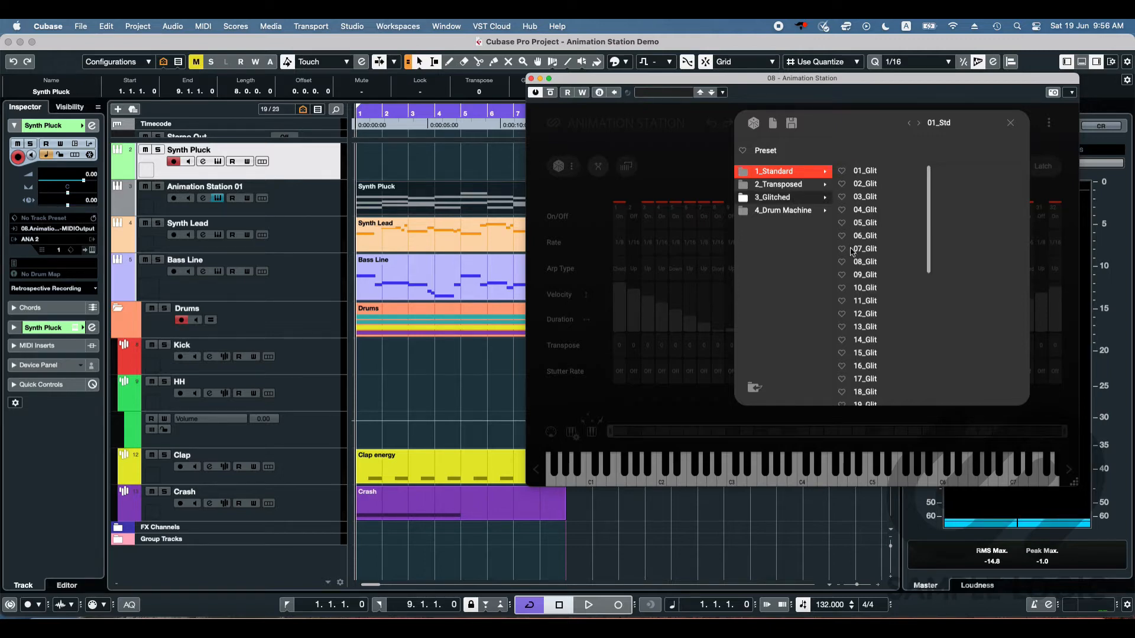
Step: Browse the 3_Glitched presets, try 33_Glit, then load the 35_Glit eight-step chord pattern
scroll("down", 3)
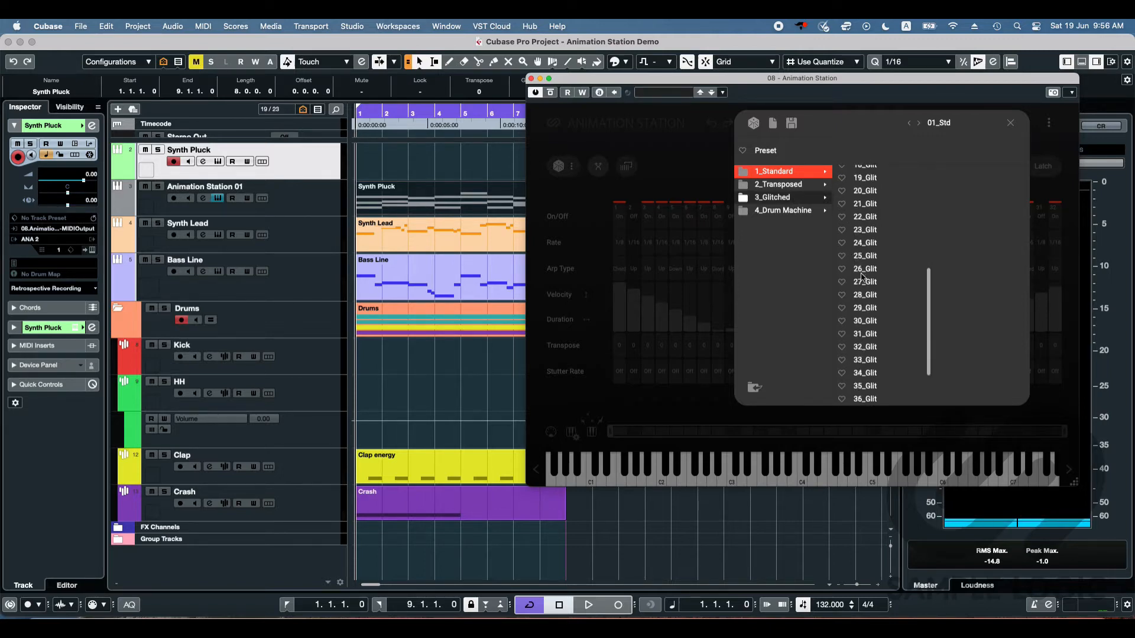
scroll("down", 3)
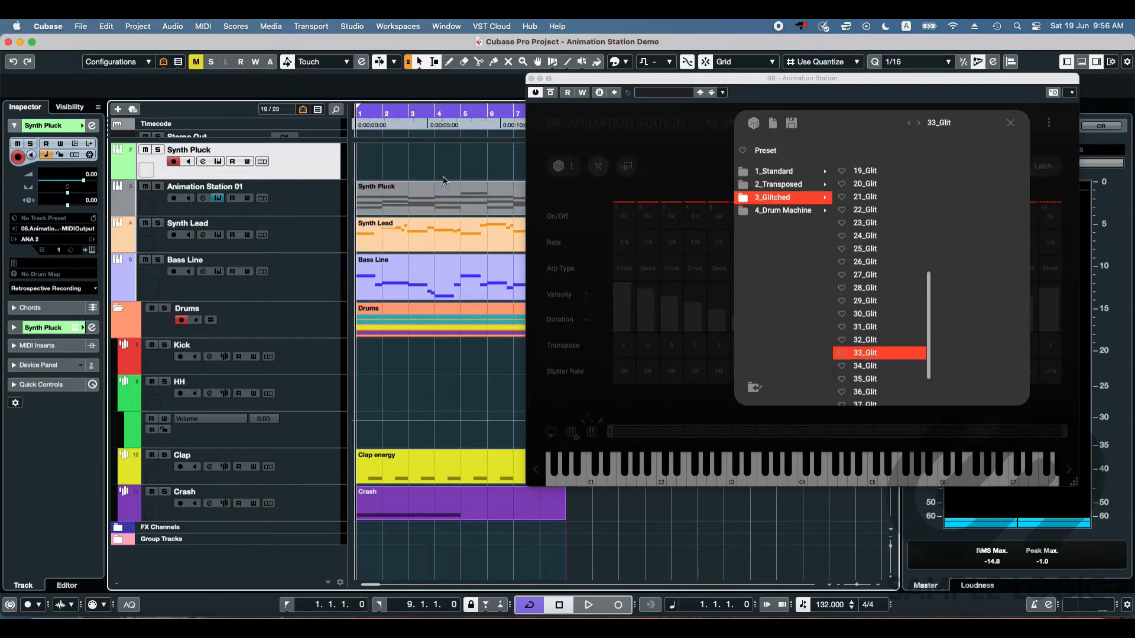
left_click(588, 605)
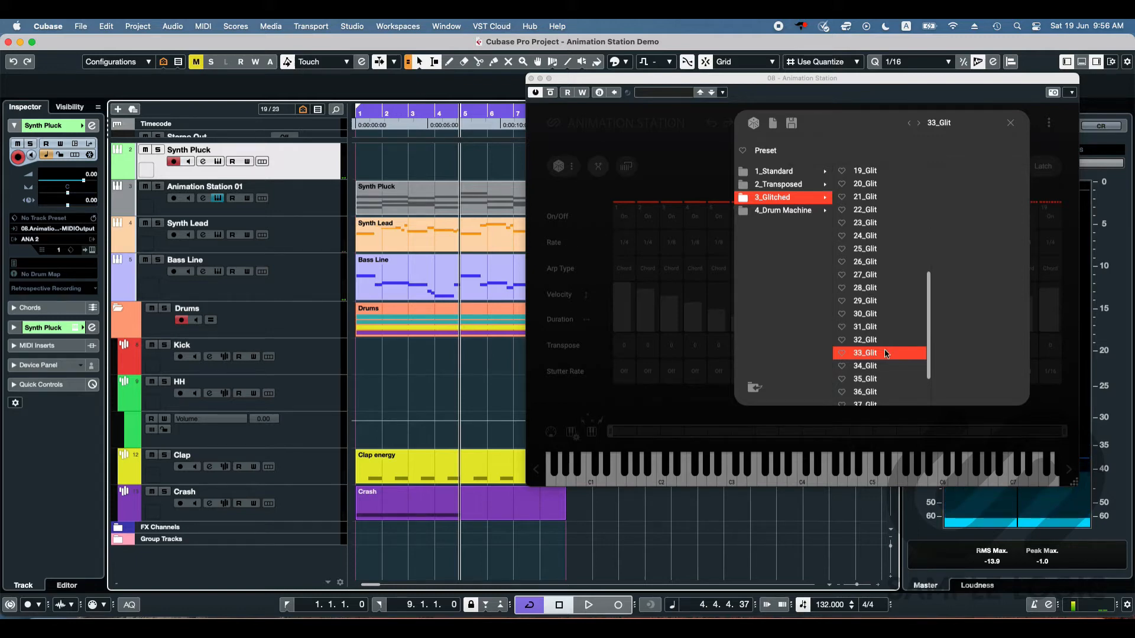
left_click(865, 379)
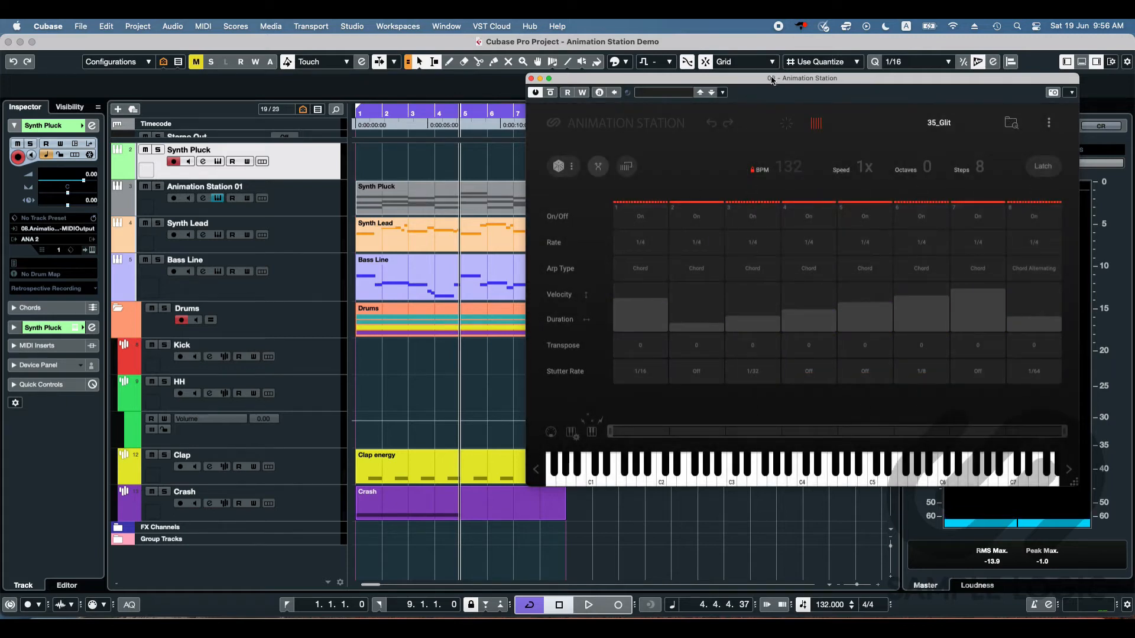
Step: Play the arrangement with the 35_Glit pattern, then close the Synth Pluck animation window
left_click(589, 604)
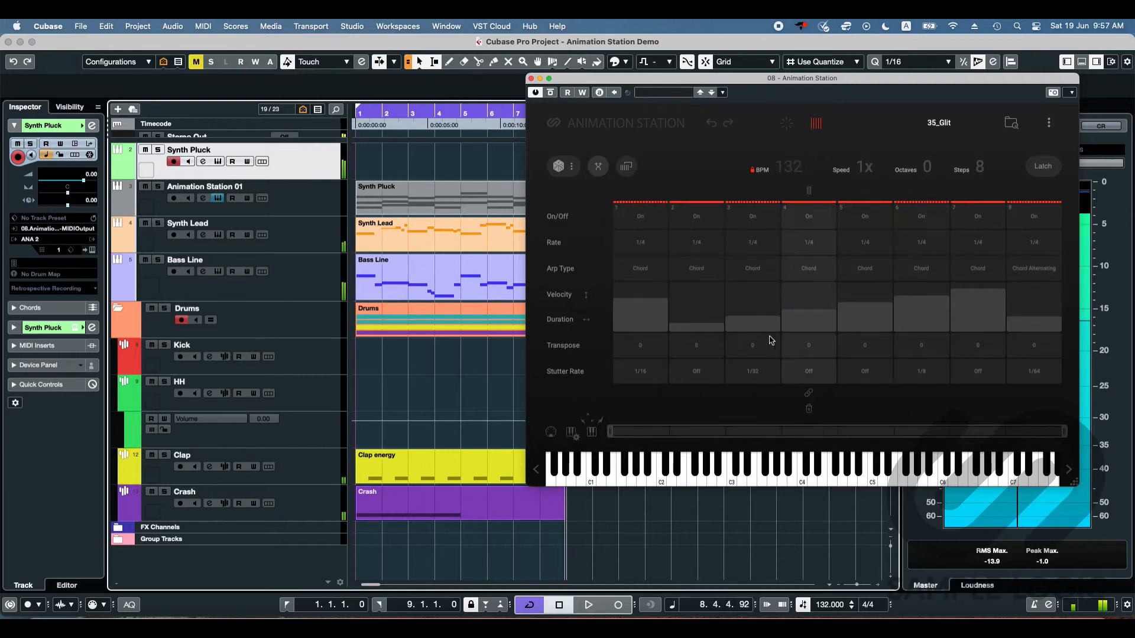
mouse_move(1033, 395)
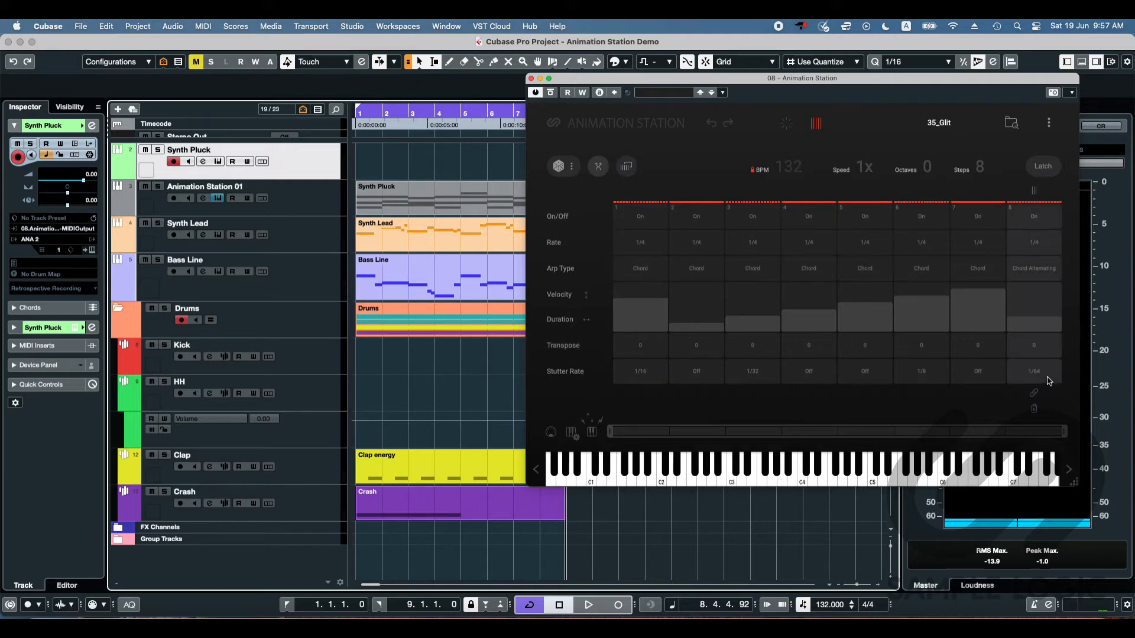
mouse_move(1045, 382)
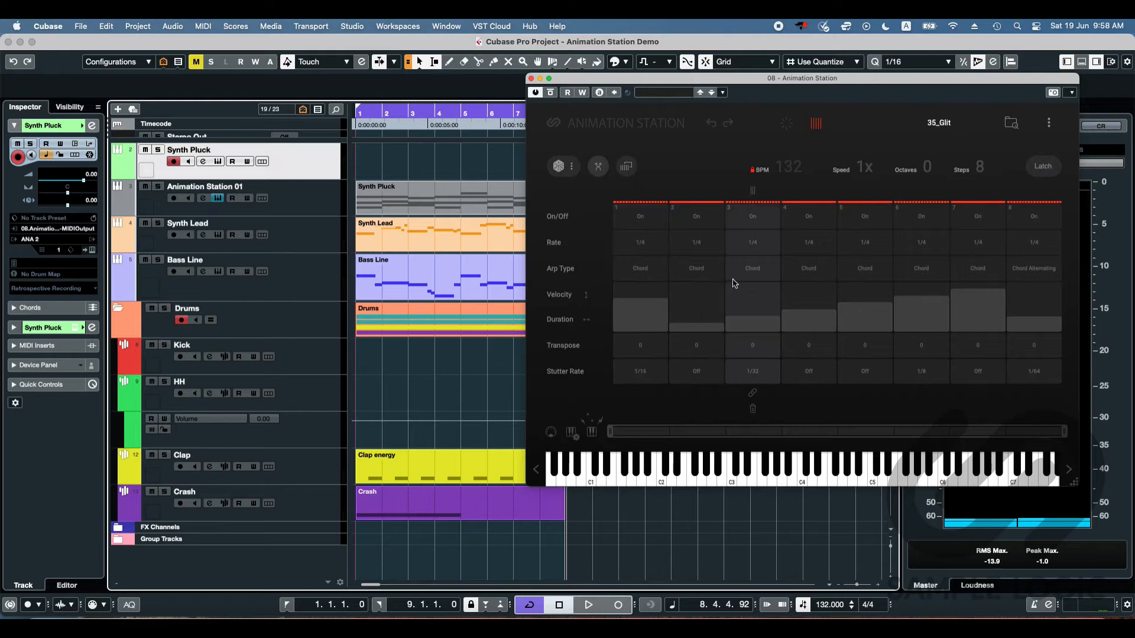
mouse_move(695, 199)
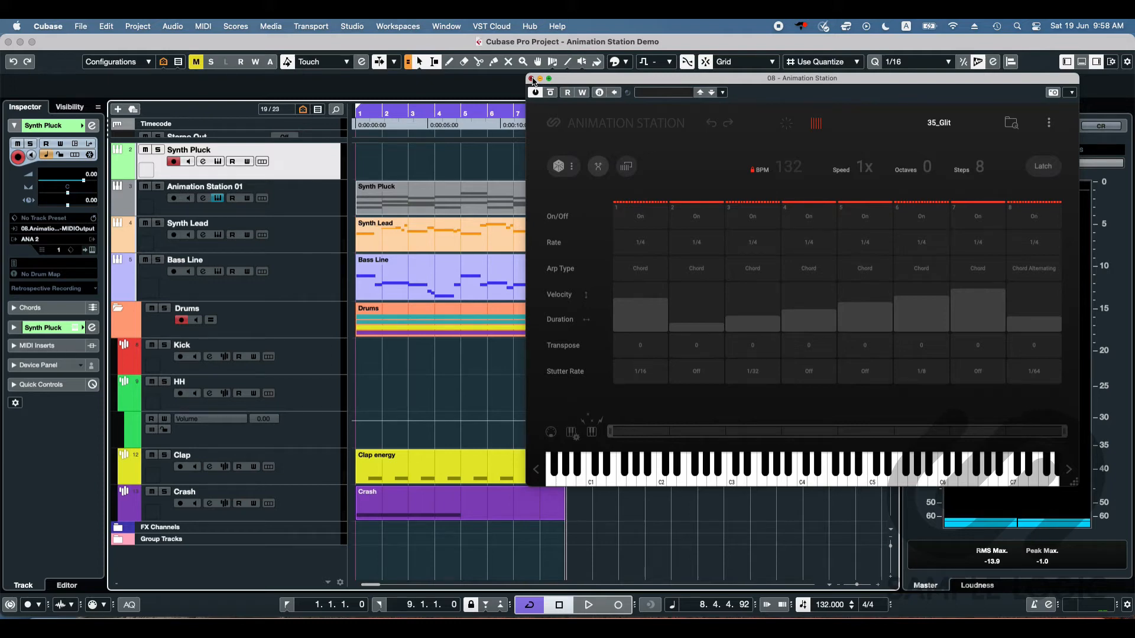
left_click(531, 79)
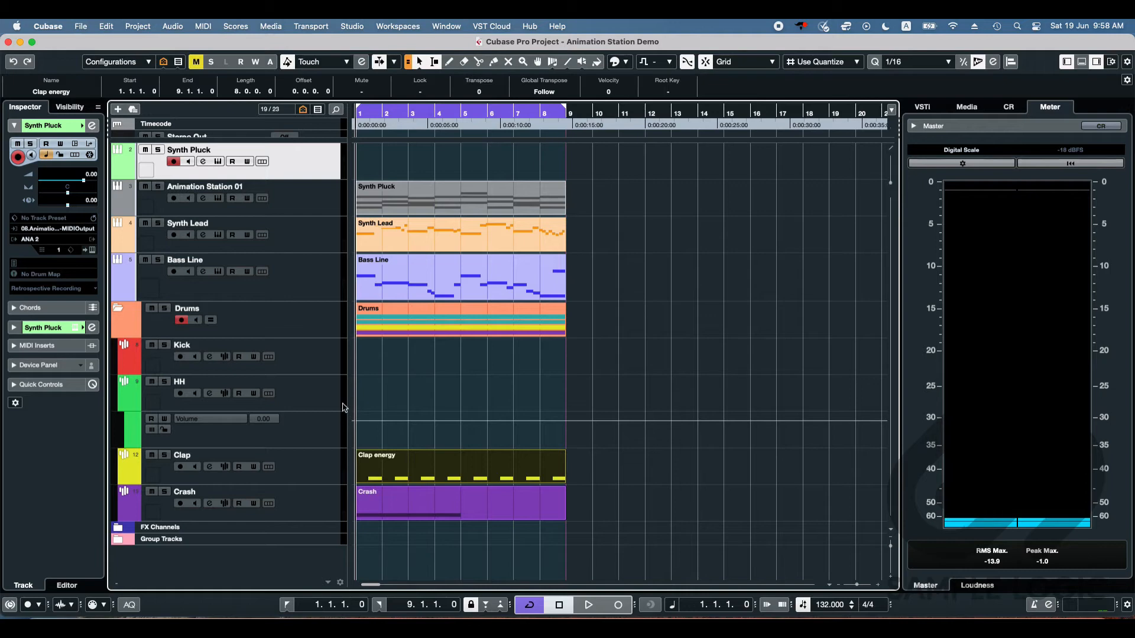
Step: Open the Hi Hat Animation part under HH, then close the note editor back to the project
left_click(202, 382)
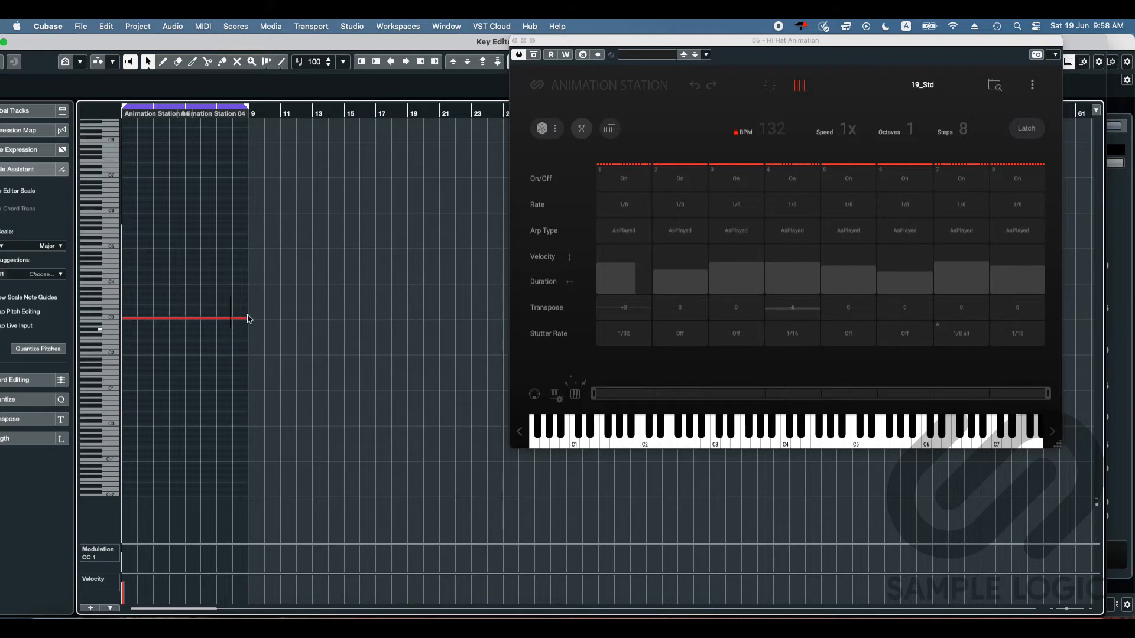
left_click(678, 281)
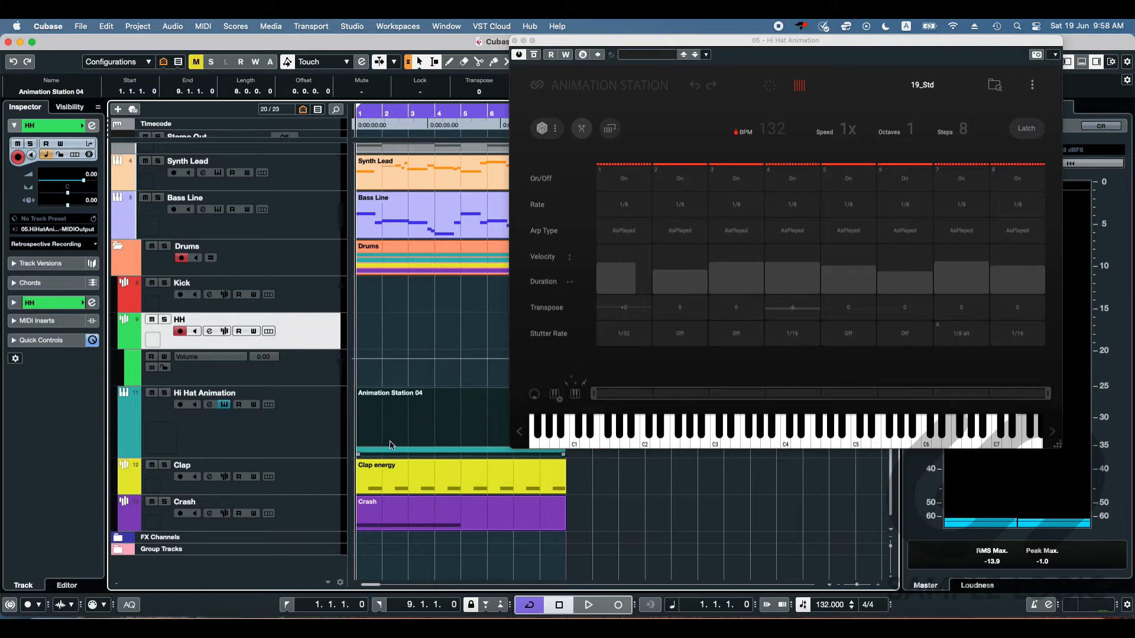
Step: Set step one's hi-hat stutter rate to 1/64 instead of 1/32 while auditioning
left_click(587, 604)
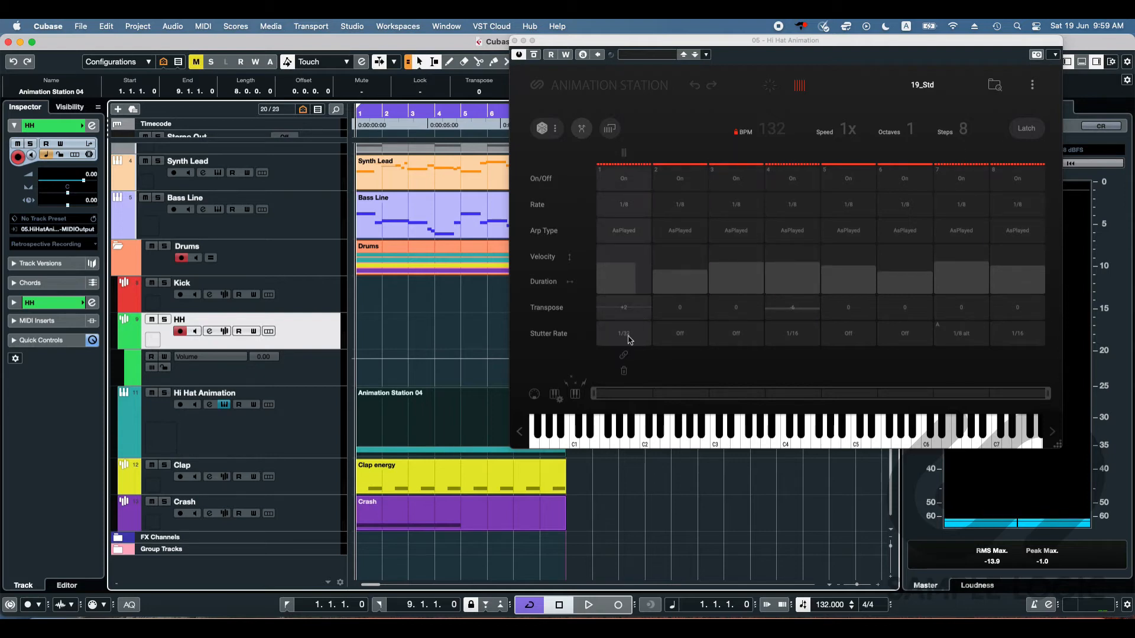
left_click(623, 333)
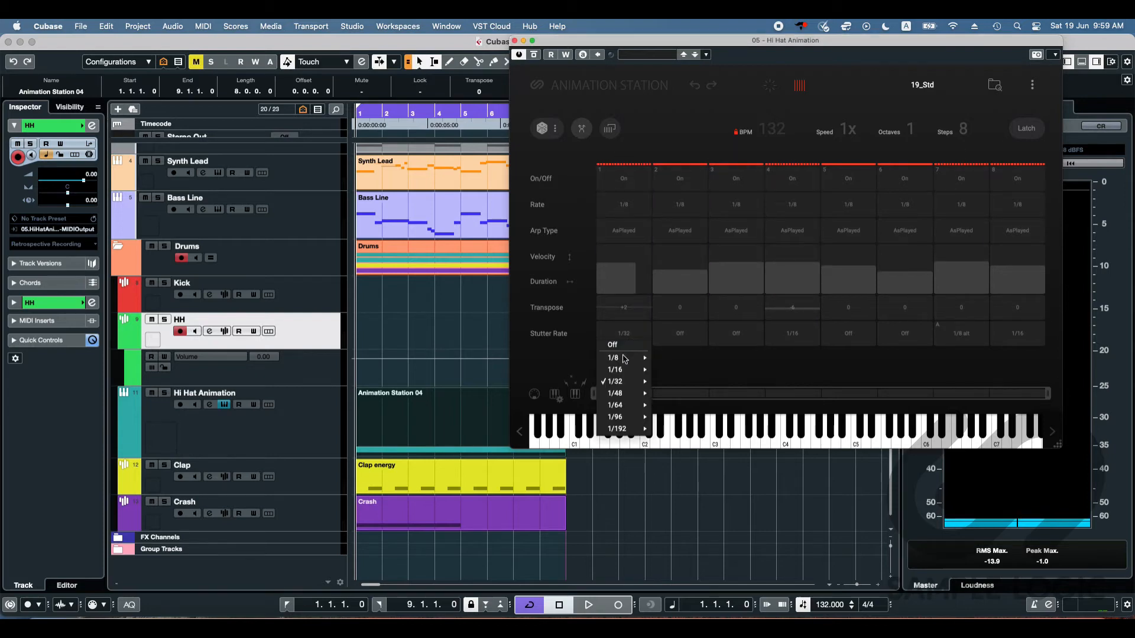
mouse_move(615, 404)
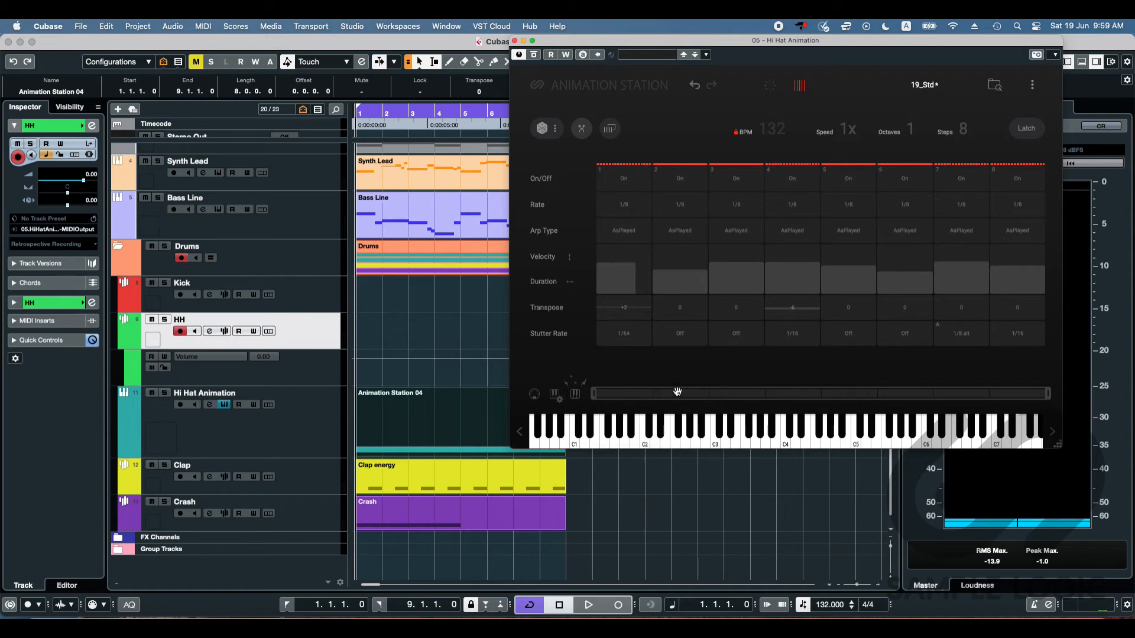
left_click(589, 604)
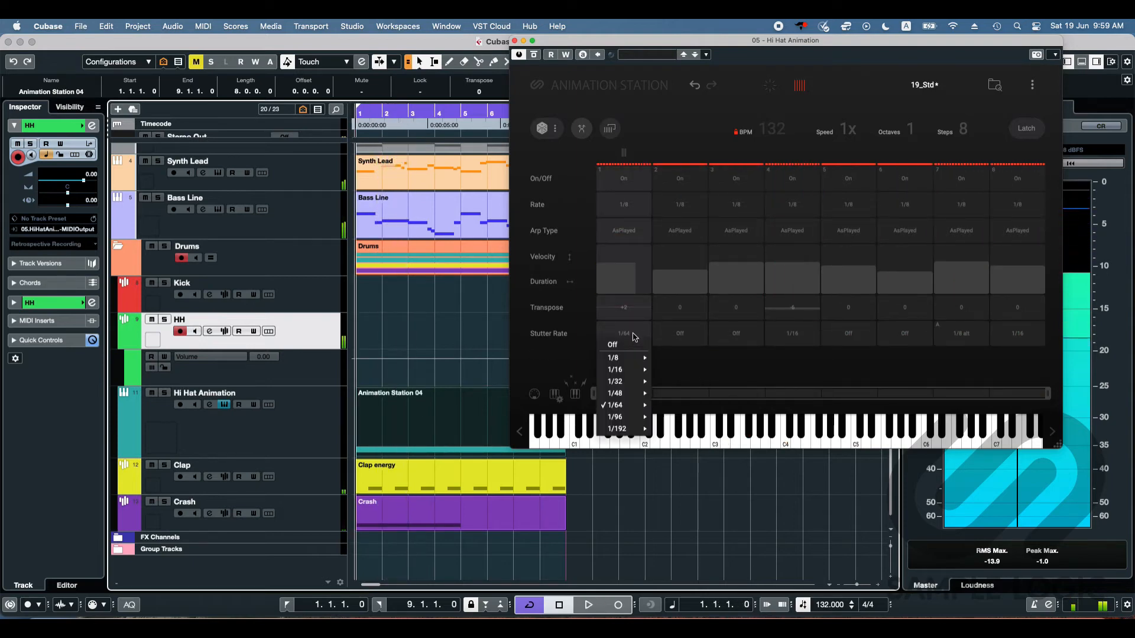
left_click(614, 382)
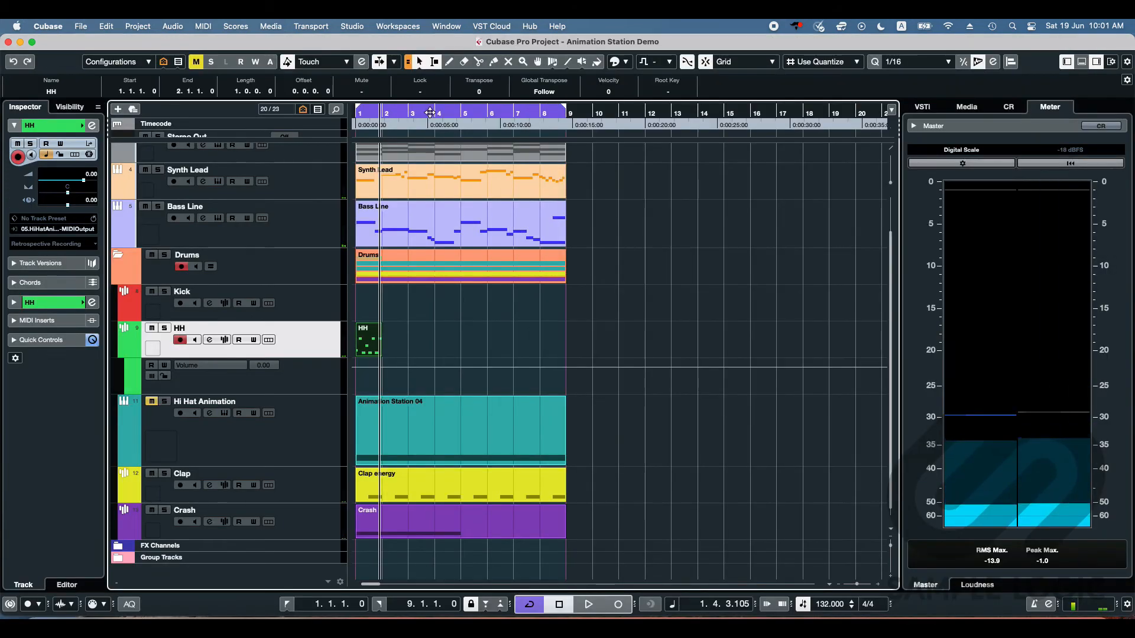
Step: Scroll the track list and switch to the Visibility list of shown tracks
scroll("down", 3)
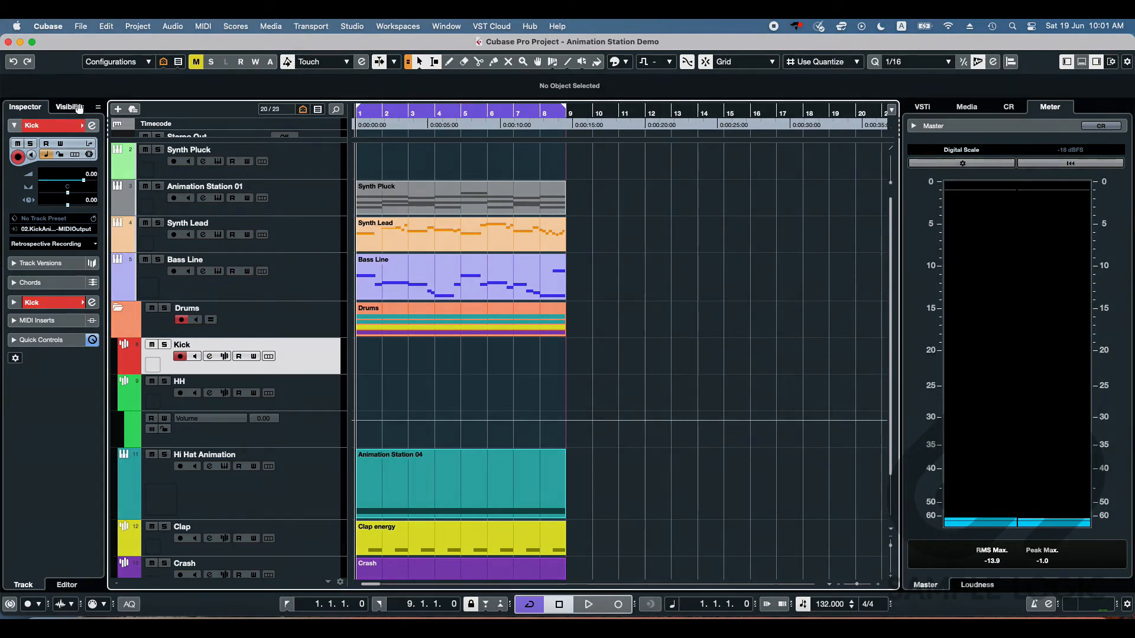
left_click(70, 107)
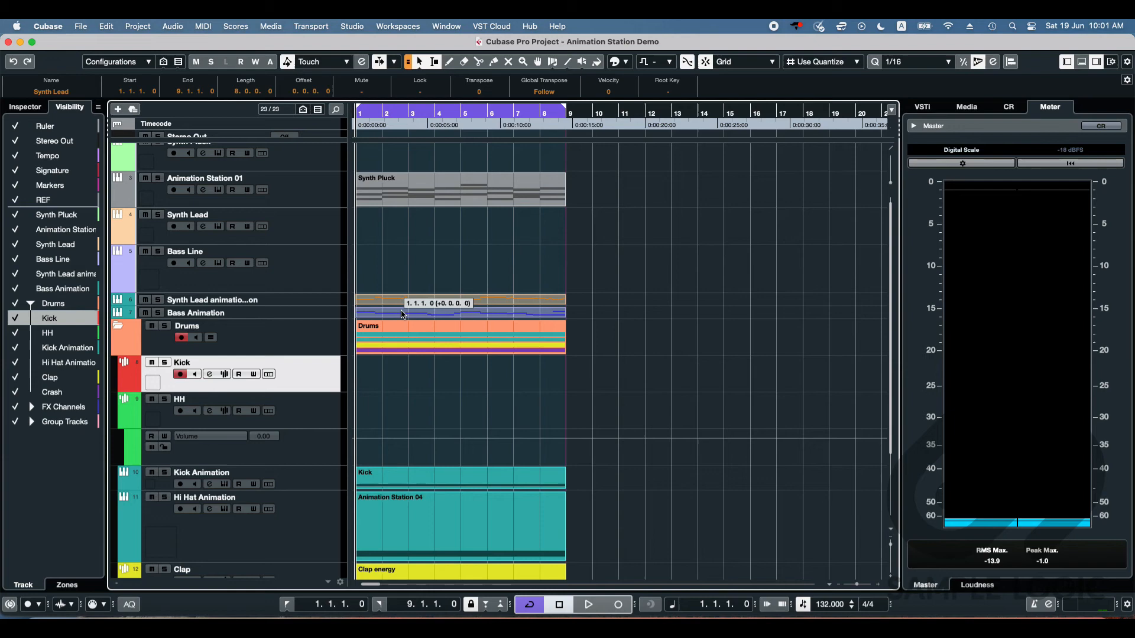
Step: Reveal the Bass Animation and other animation tracks and resume arrangement playback
left_click(195, 312)
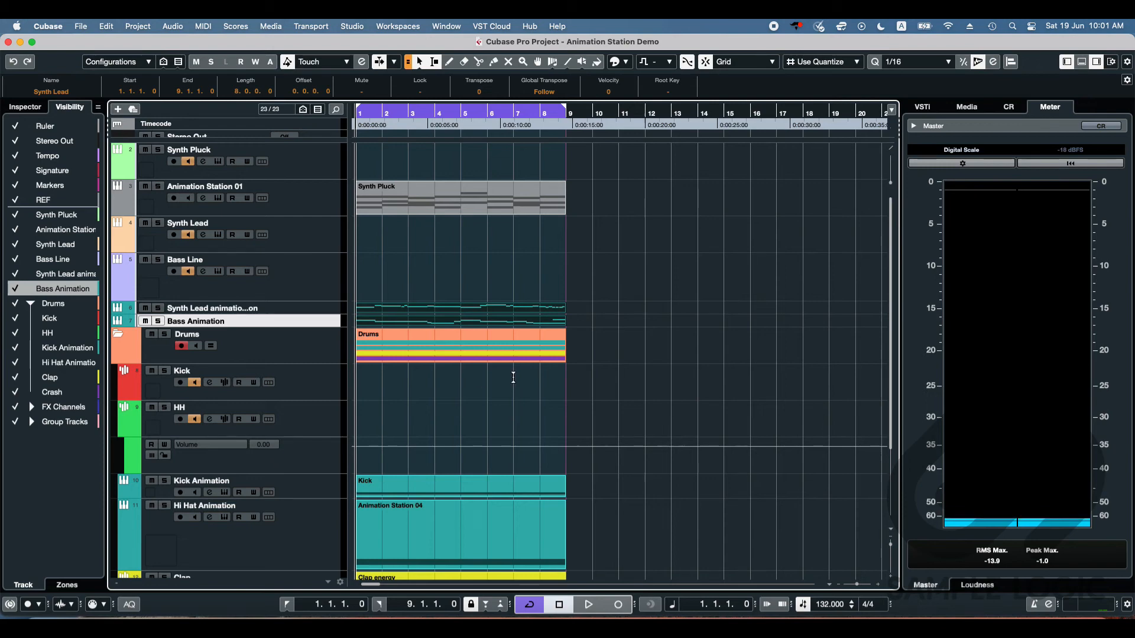
left_click(589, 604)
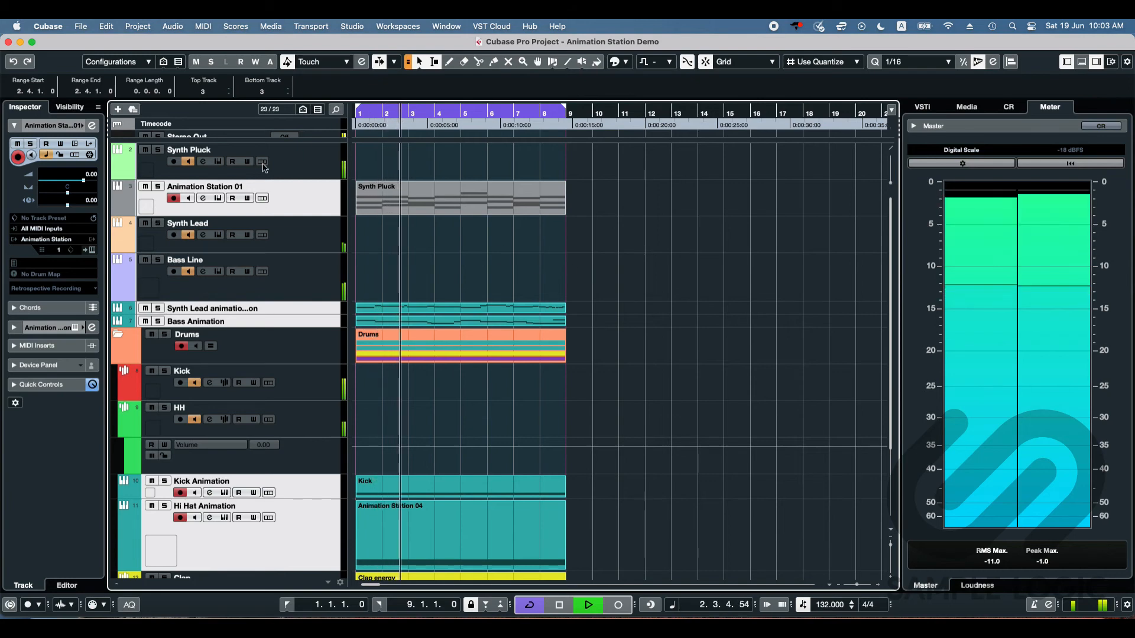
scroll("down", 3)
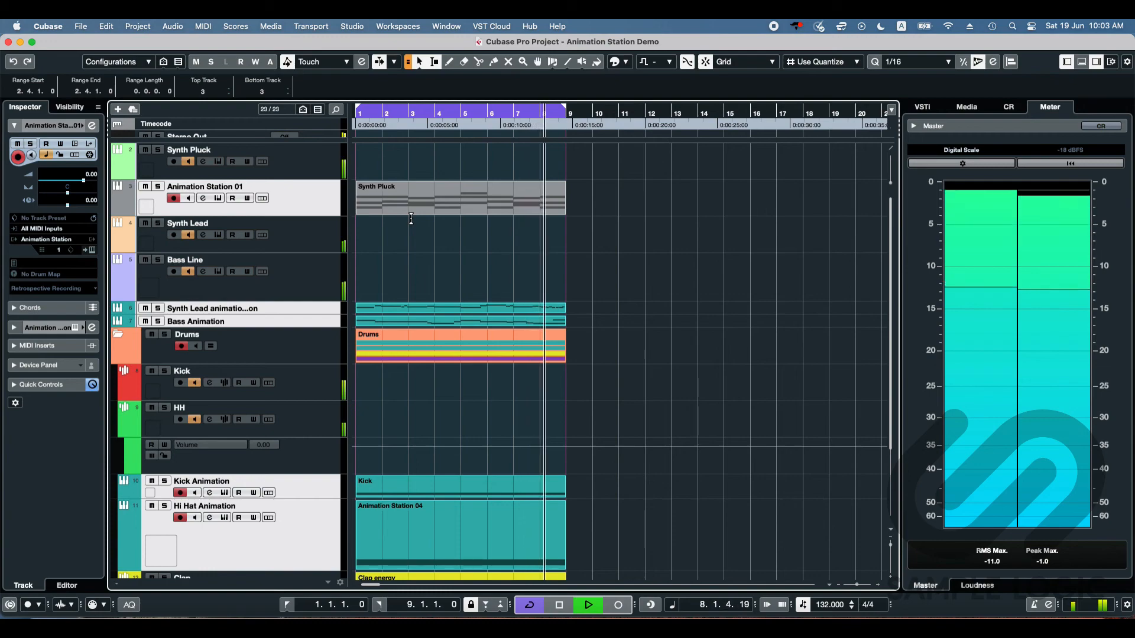
left_click(588, 604)
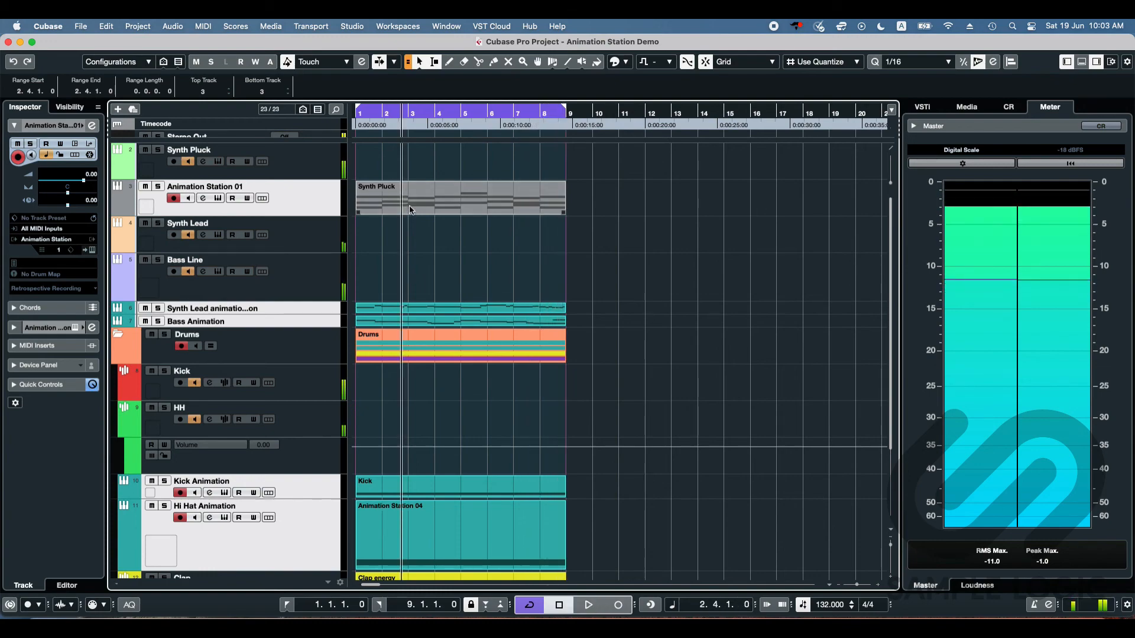